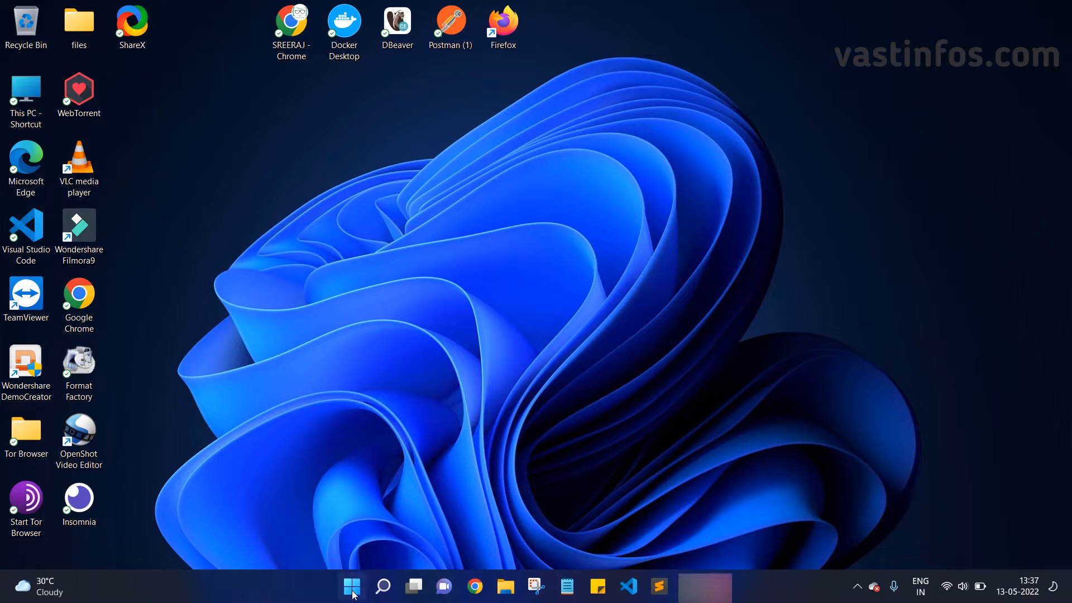
Check the Start menu power options, where Hibernate is not yet listed
click(350, 586)
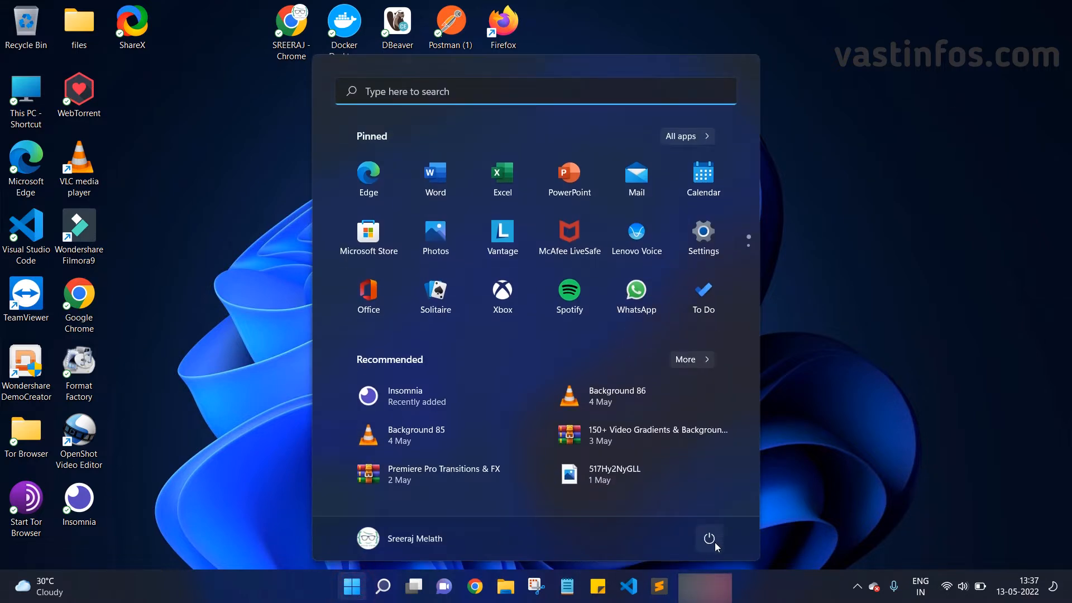
click(710, 539)
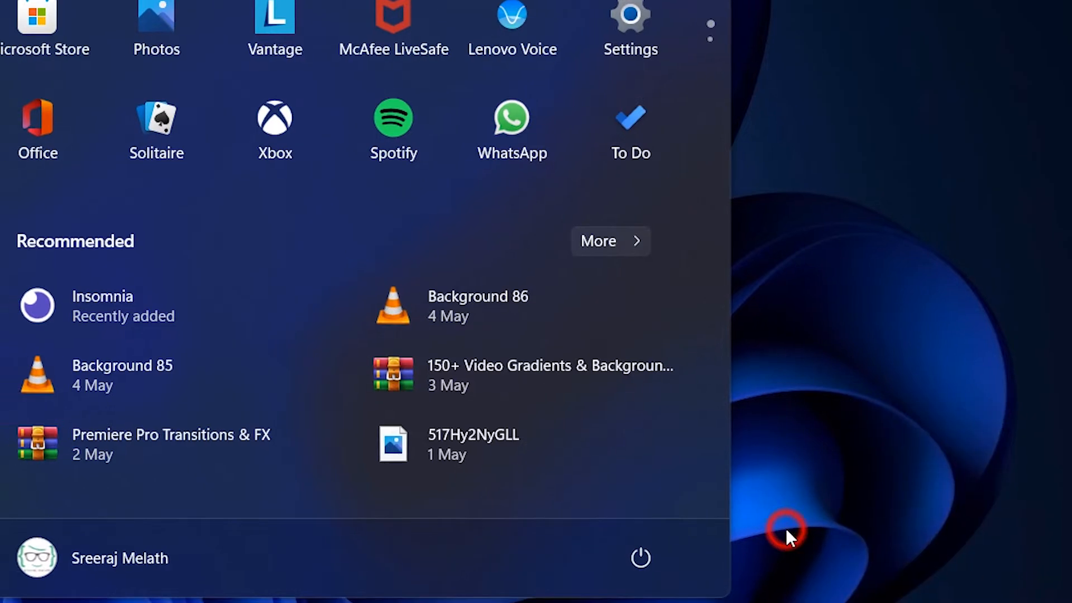
click(784, 533)
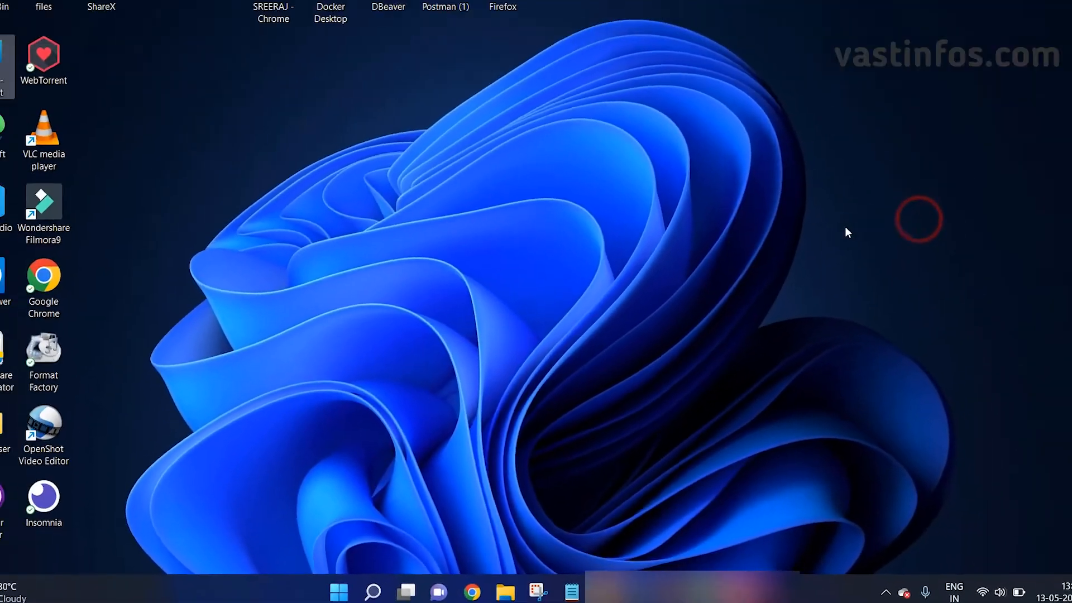
Search Start for "control panel" to surface the Control Panel app
click(339, 592)
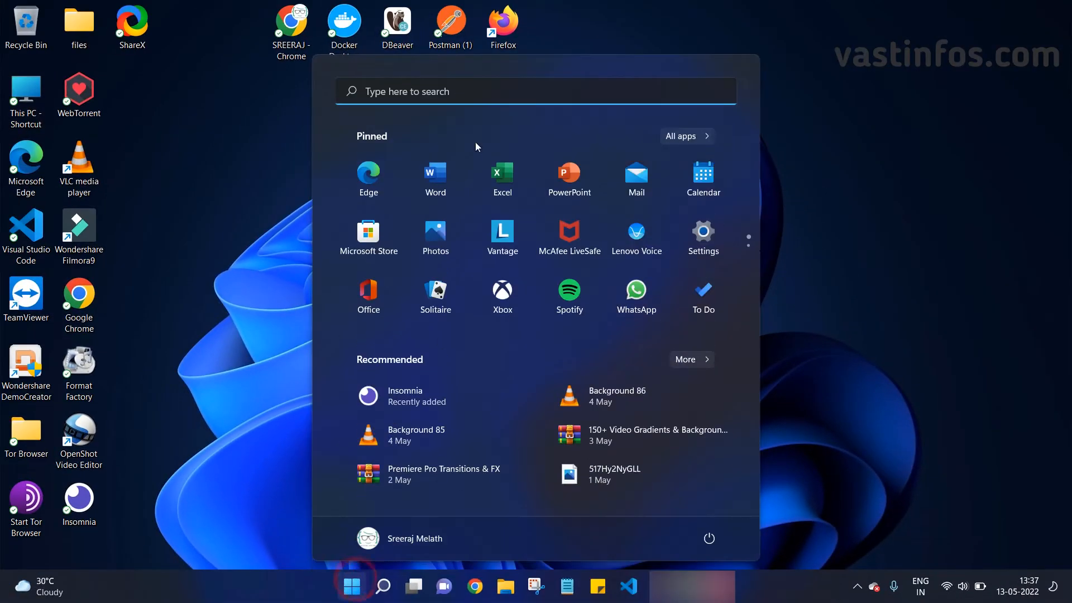
text(camtasia 2018)
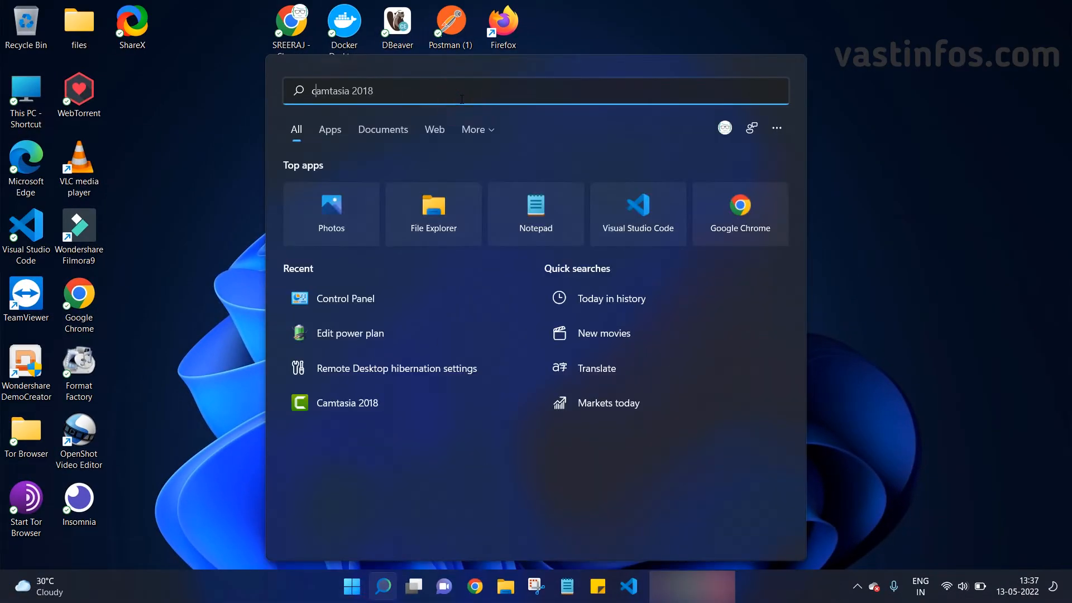
text(control panel)
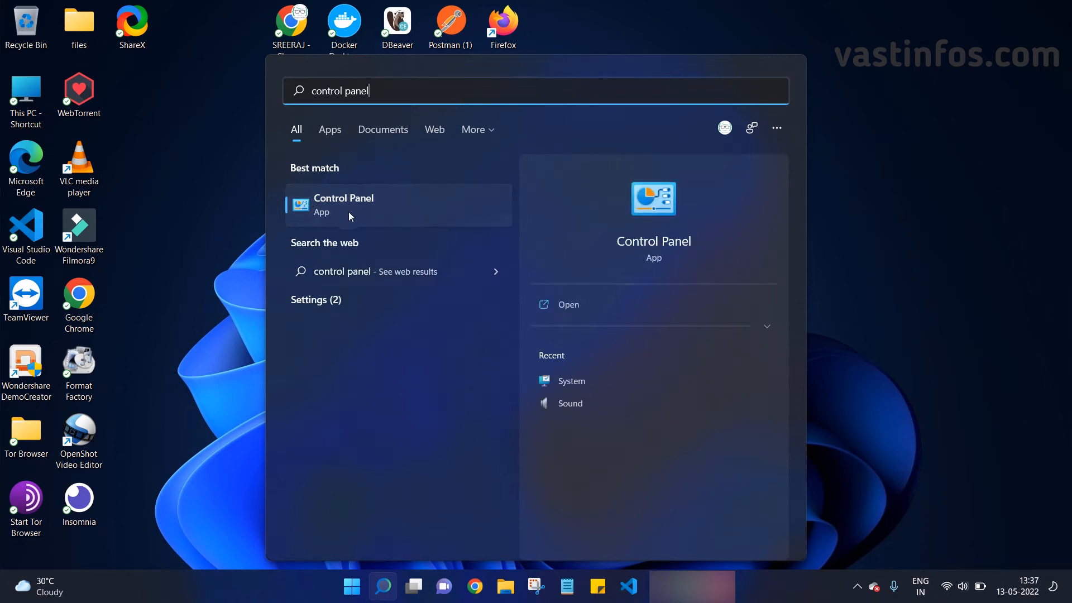
mouse_move(403, 218)
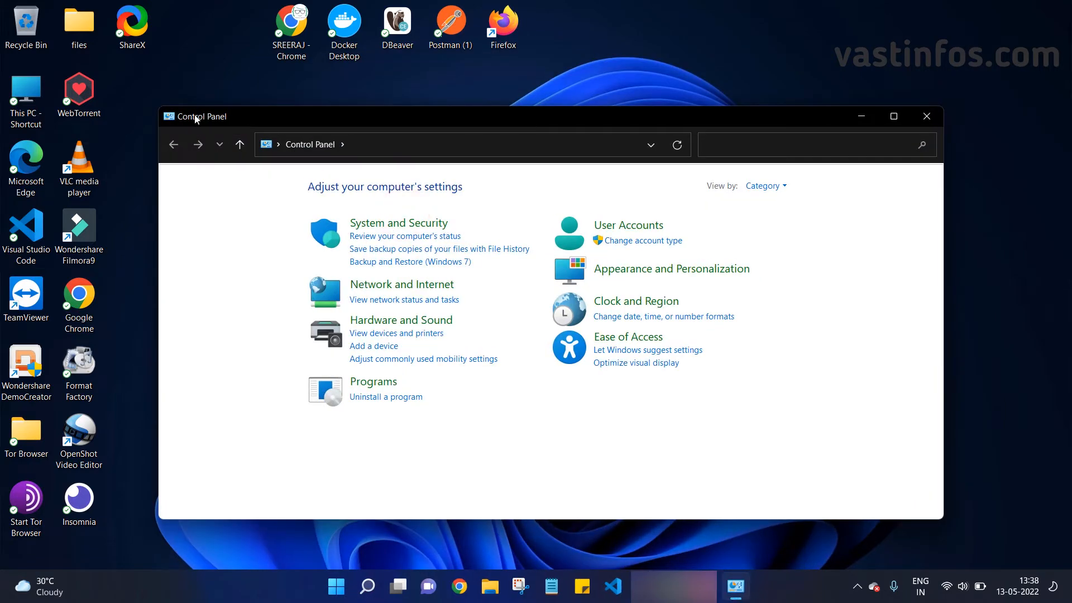
mouse_move(588, 169)
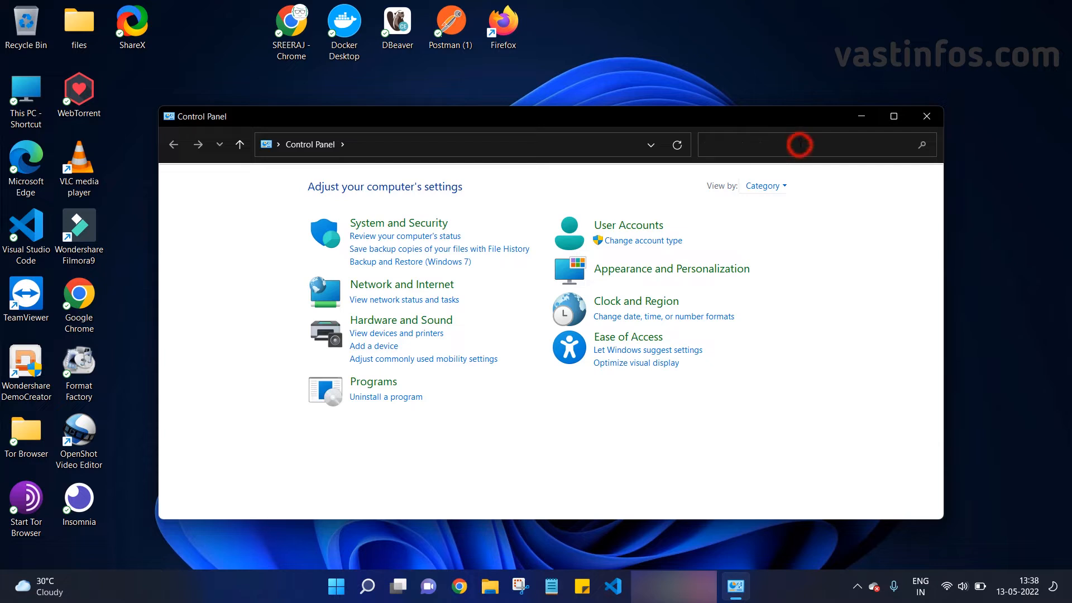
Search "power" in Control Panel and open "Change what the power buttons do"
text(powe)
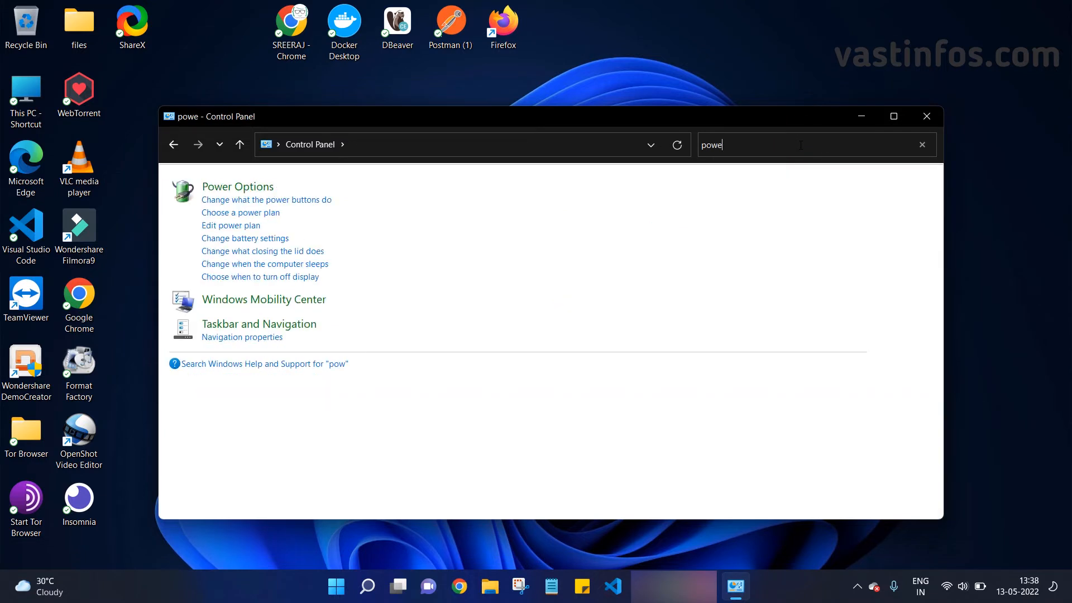
text(r)
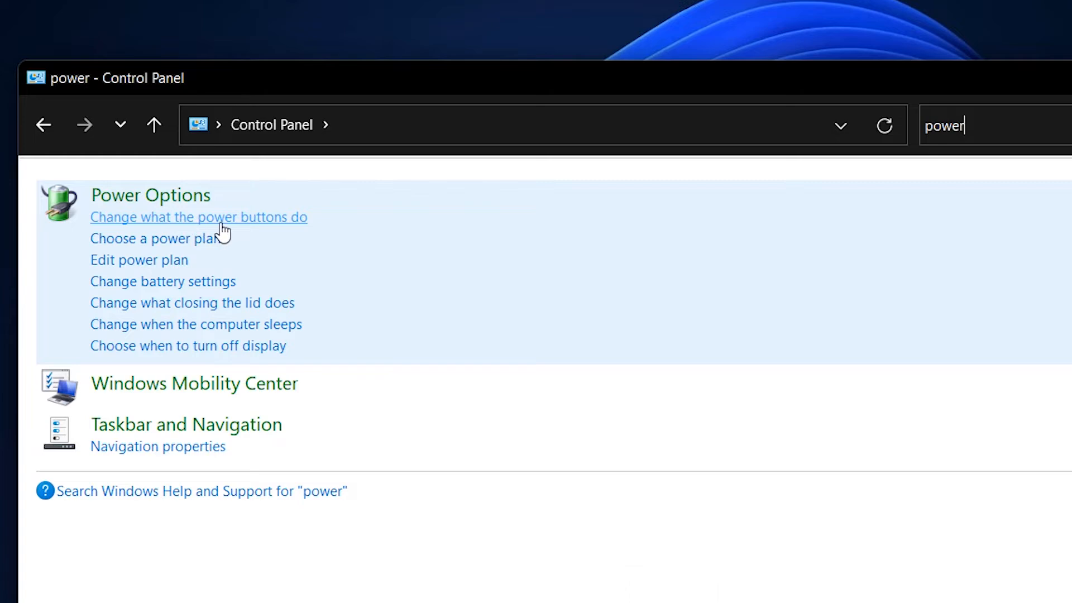
mouse_move(291, 227)
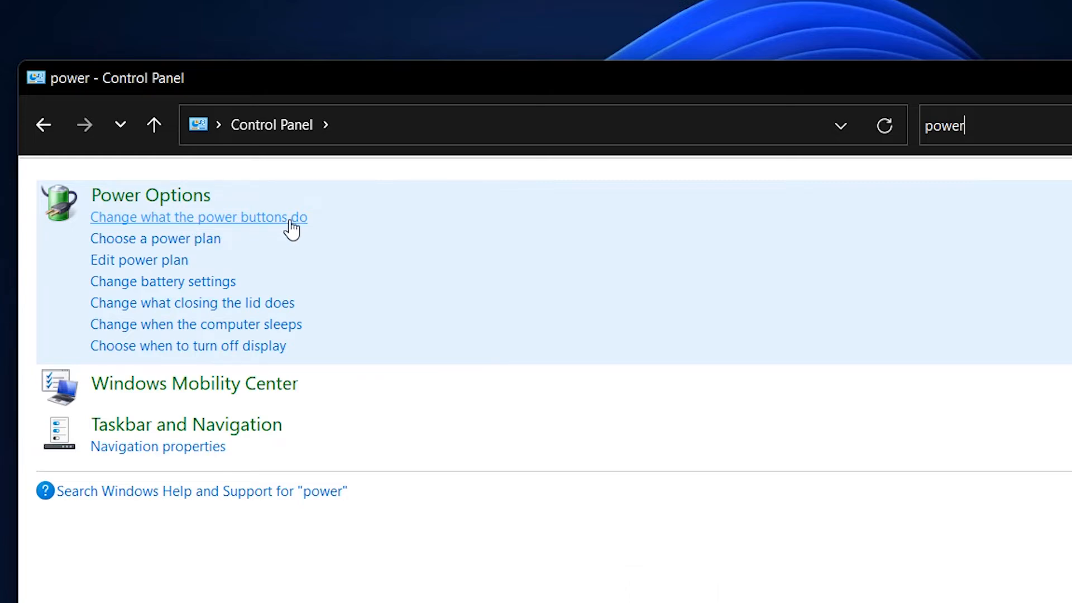
click(198, 216)
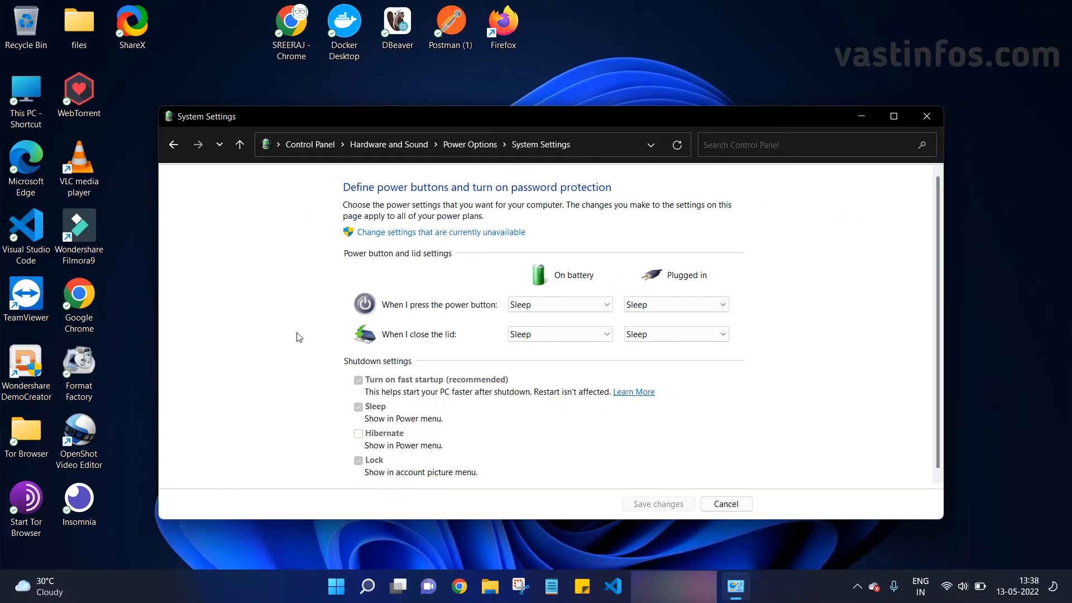
mouse_move(342, 445)
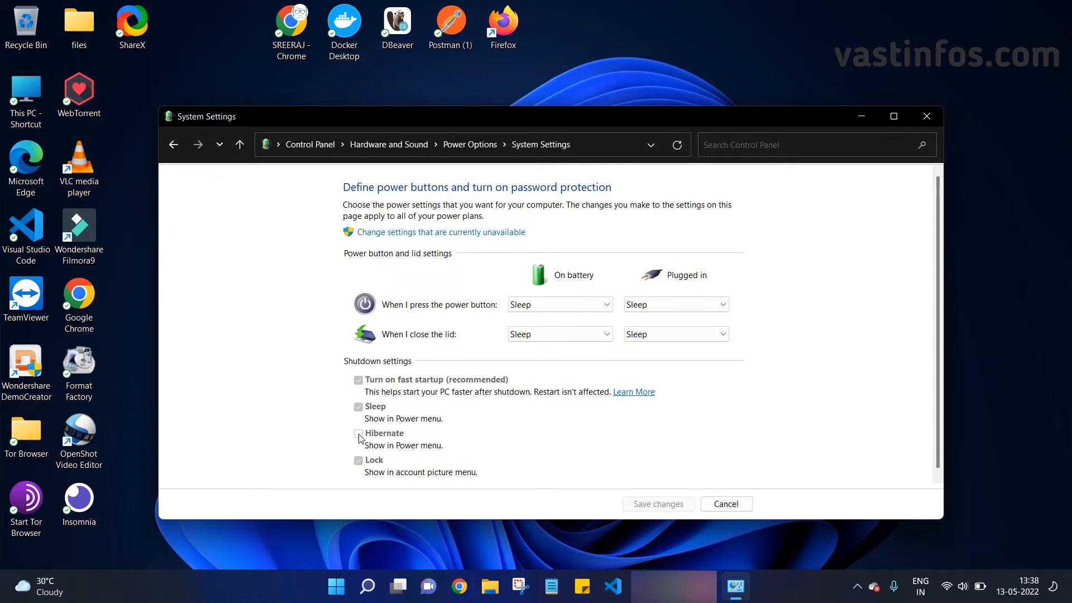
click(359, 433)
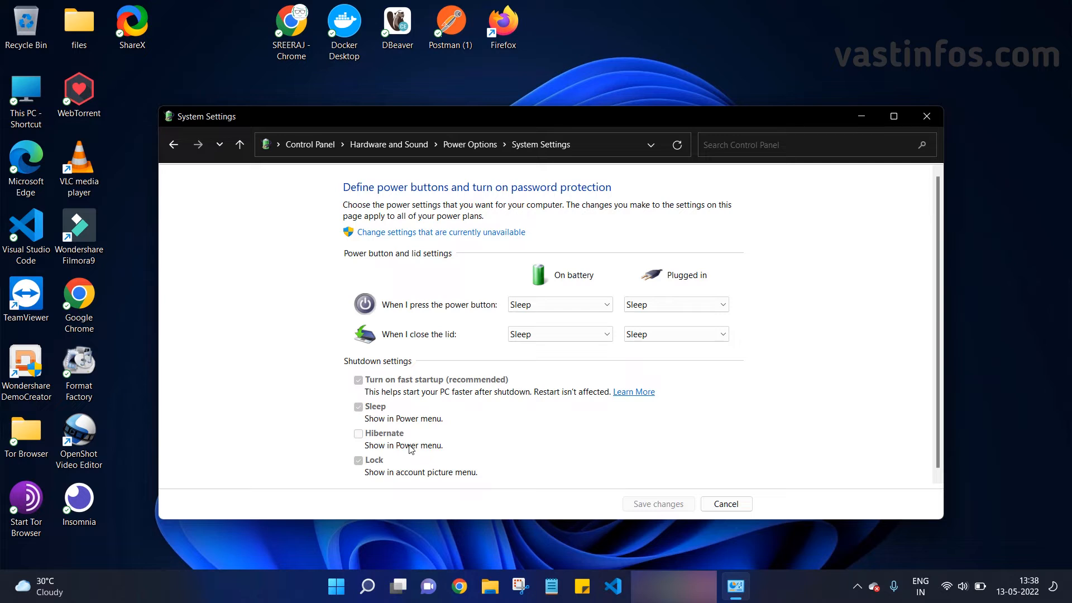
mouse_move(554, 461)
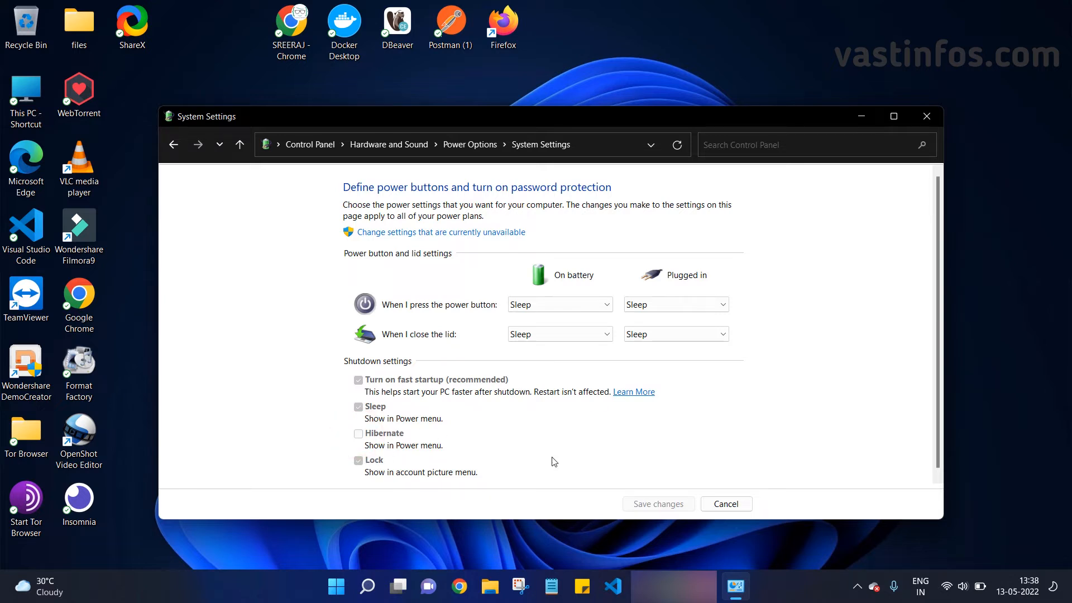
mouse_move(371, 242)
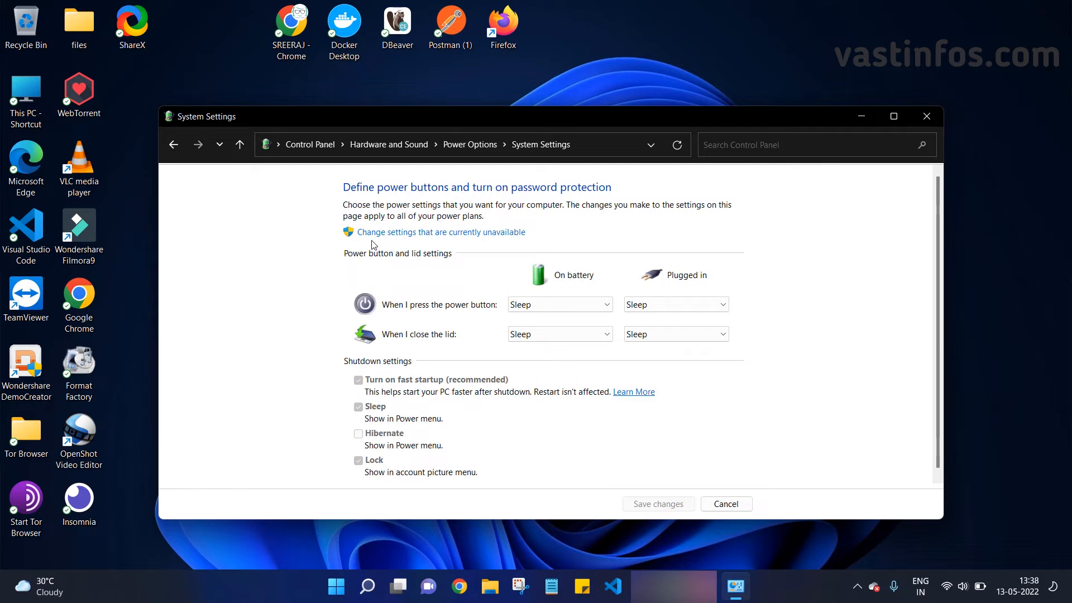
mouse_move(452, 242)
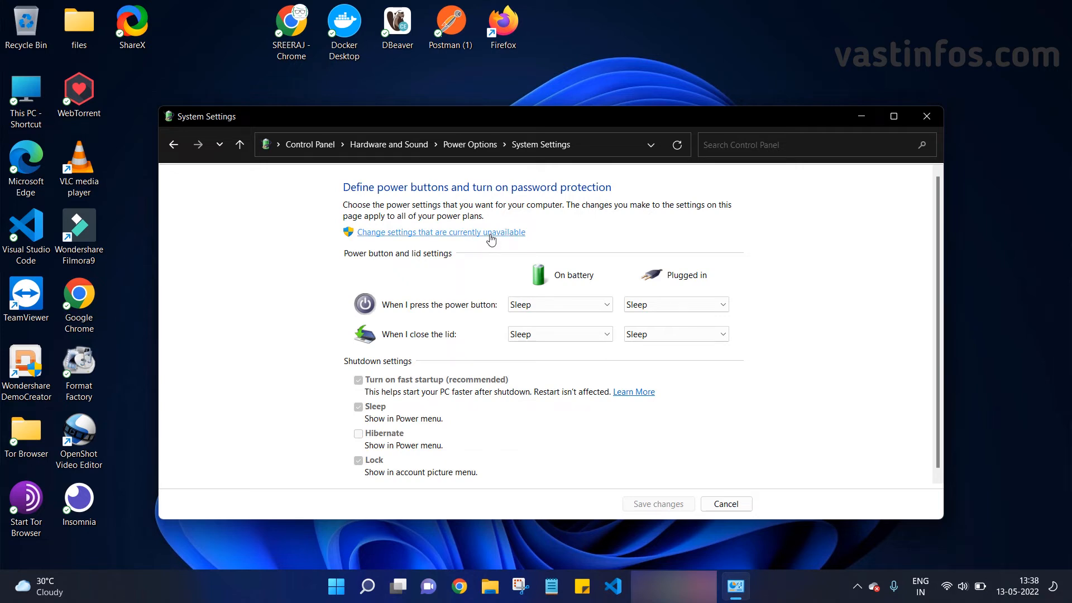
Unlock the shutdown settings, tick Hibernate, save changes, and close Control Panel
click(440, 232)
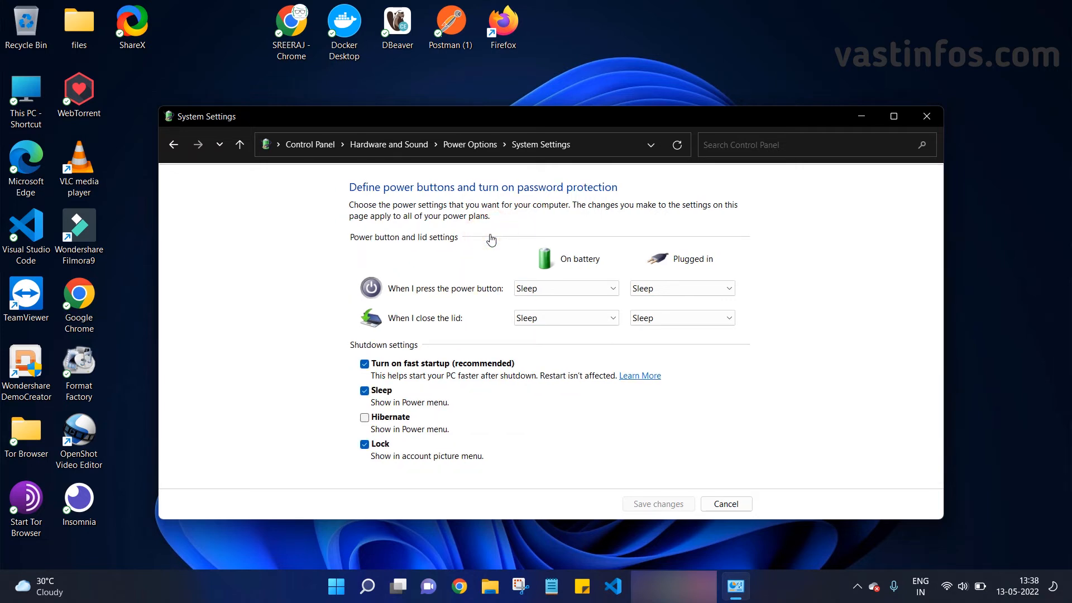
mouse_move(354, 352)
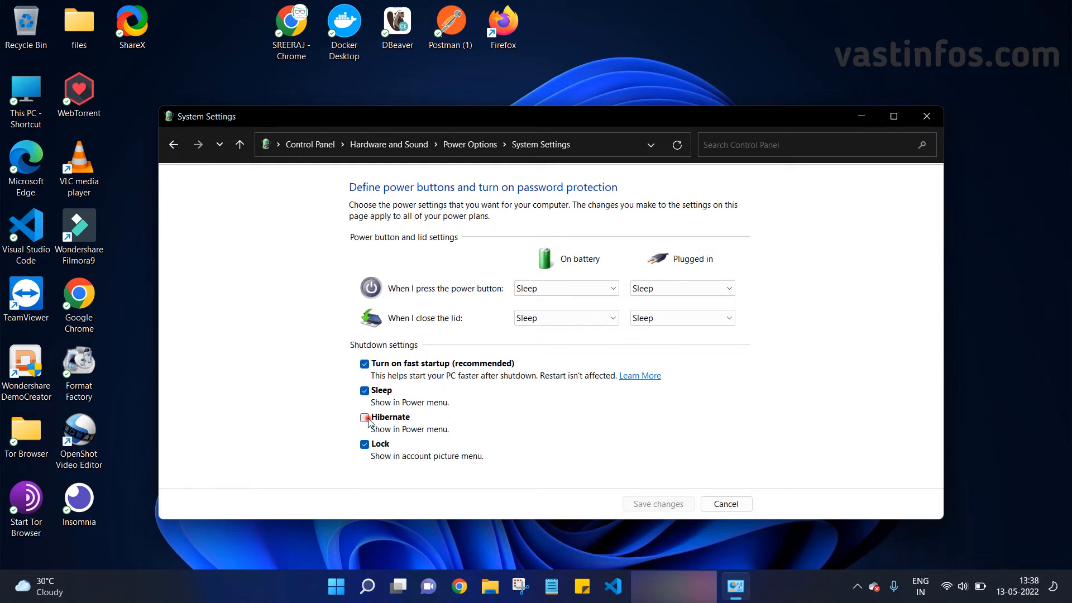
click(364, 416)
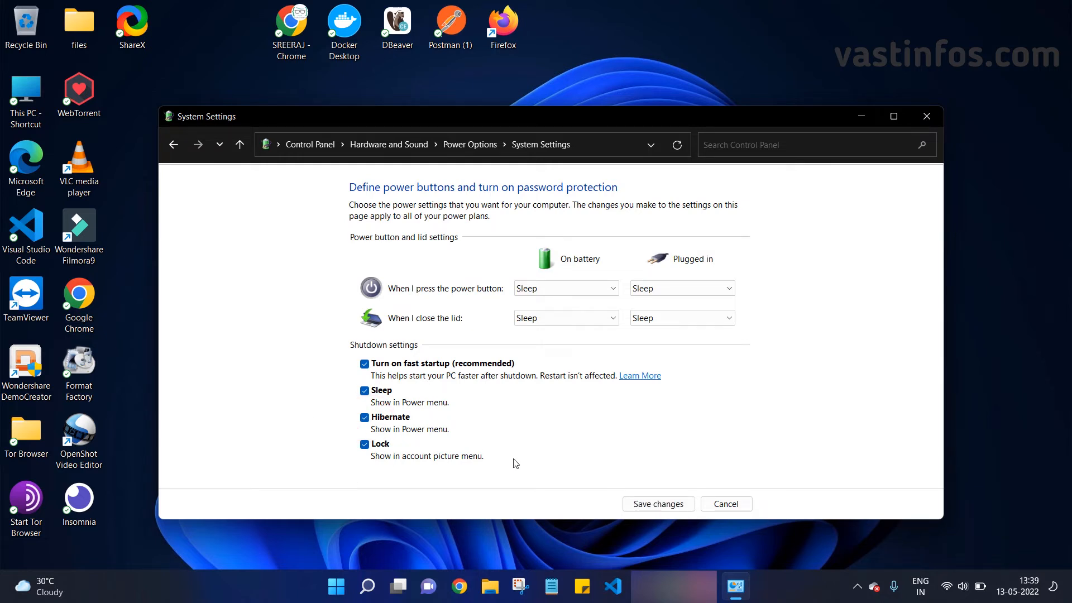
click(656, 503)
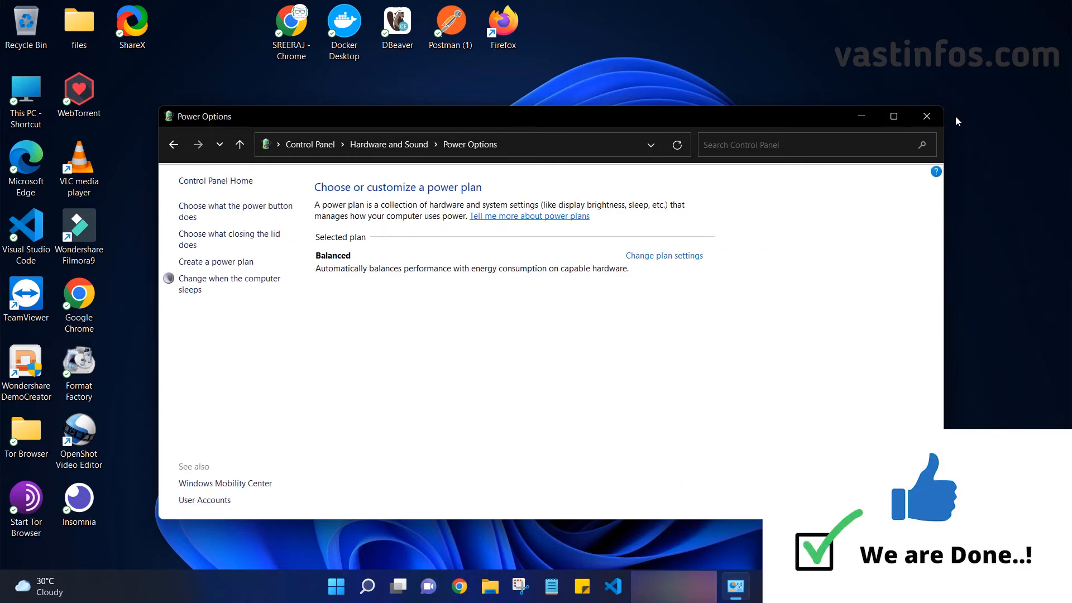
click(926, 115)
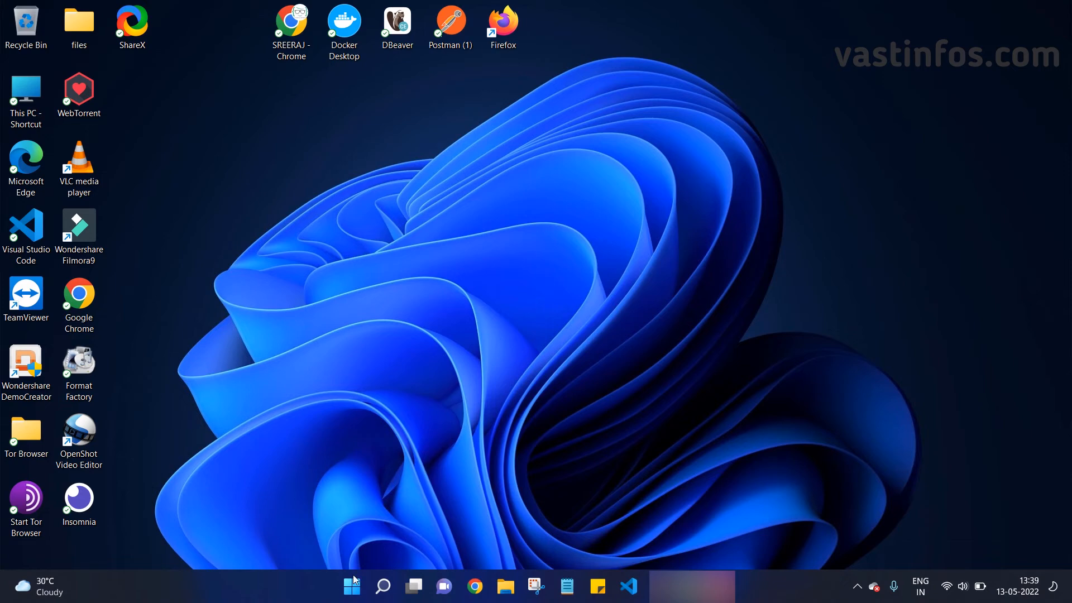
click(351, 586)
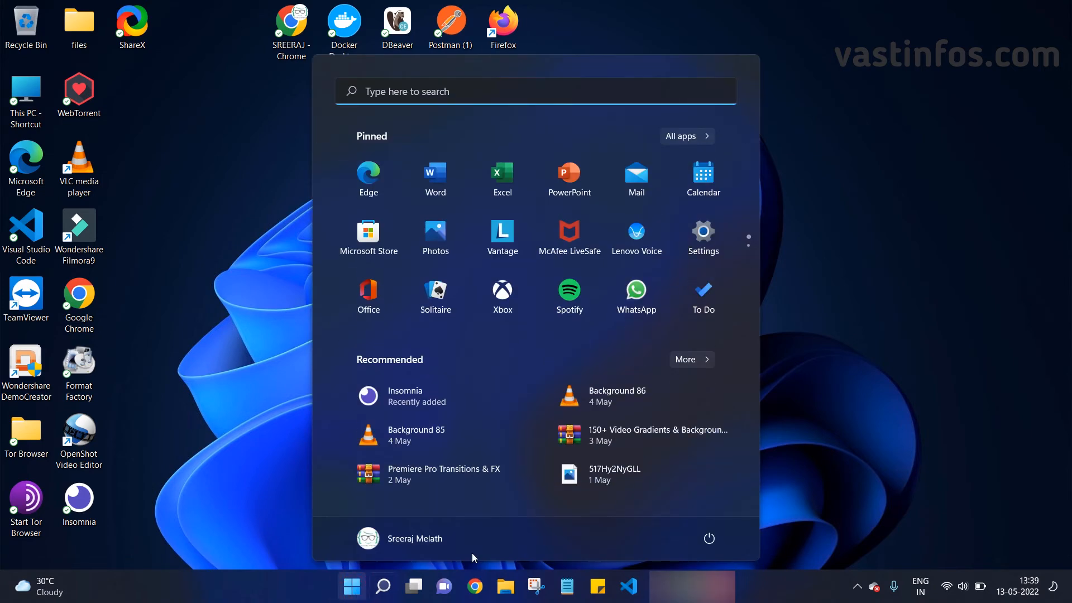
click(709, 539)
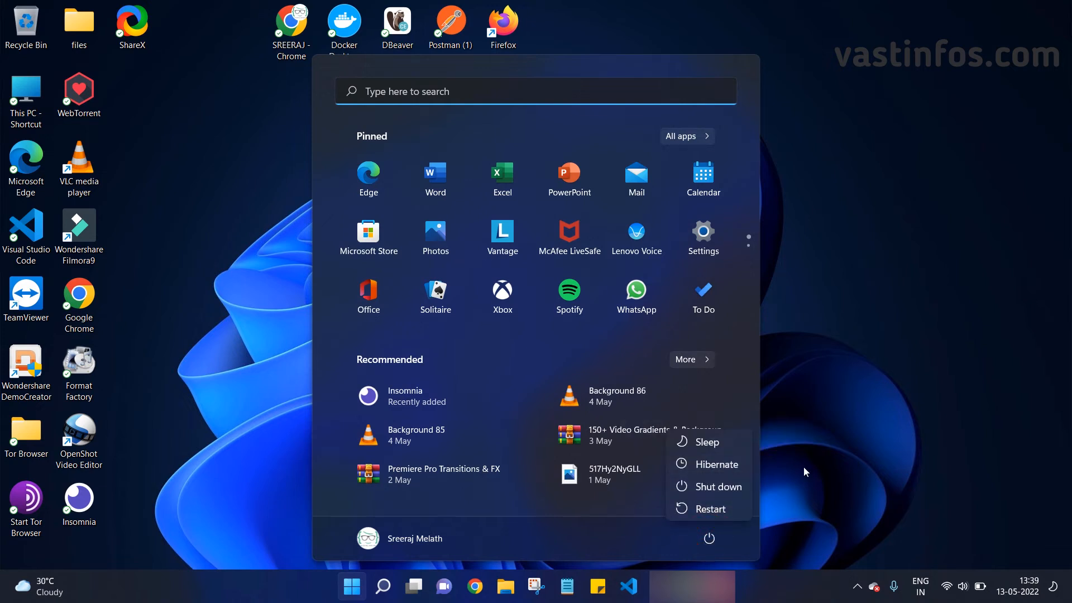
mouse_move(707, 442)
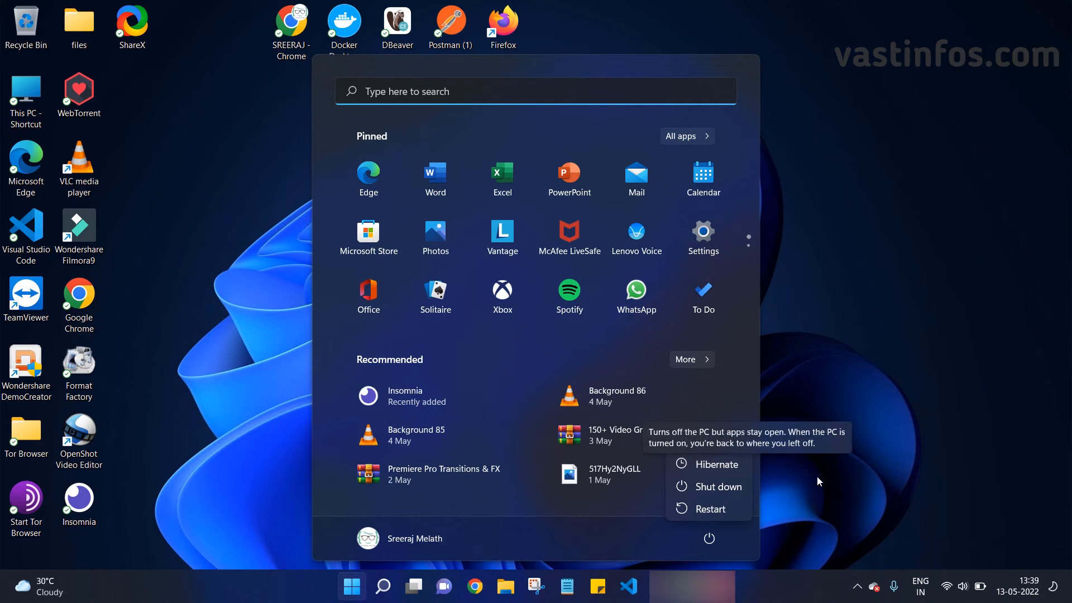
mouse_move(716, 467)
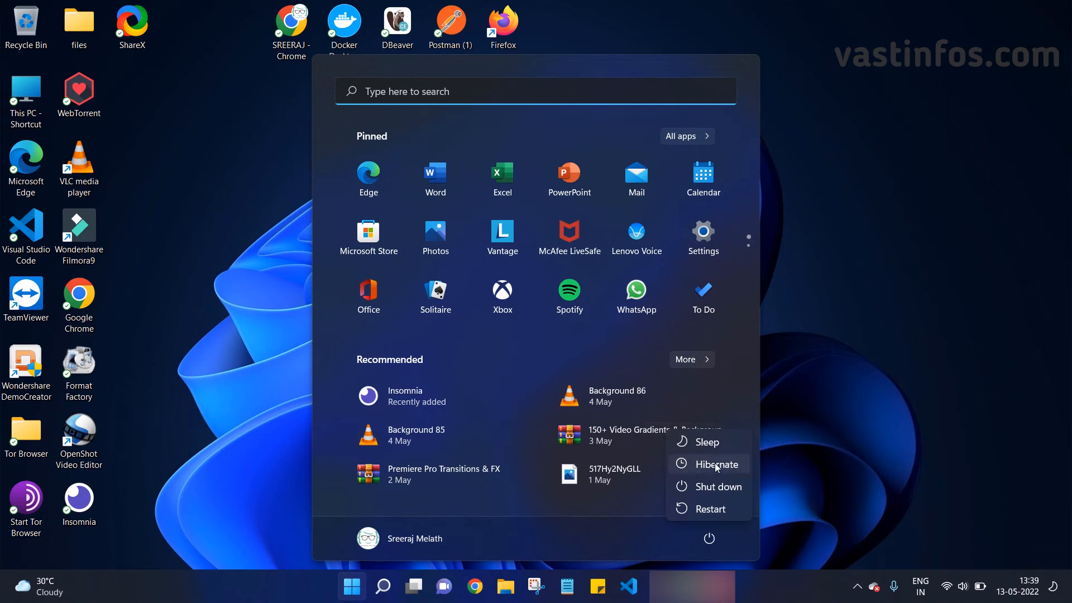
mouse_move(870, 501)
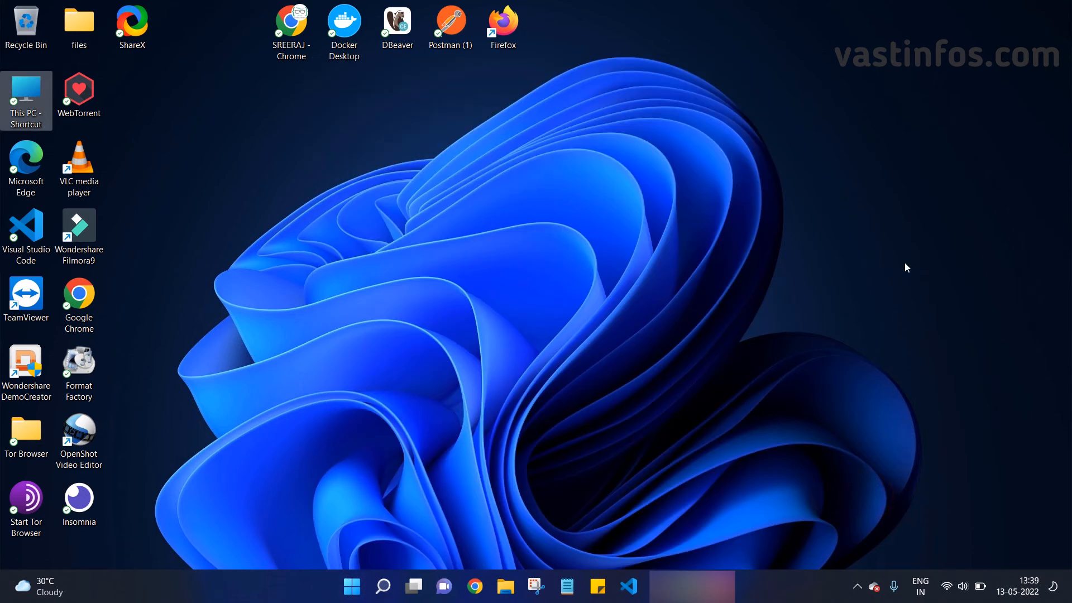
click(904, 261)
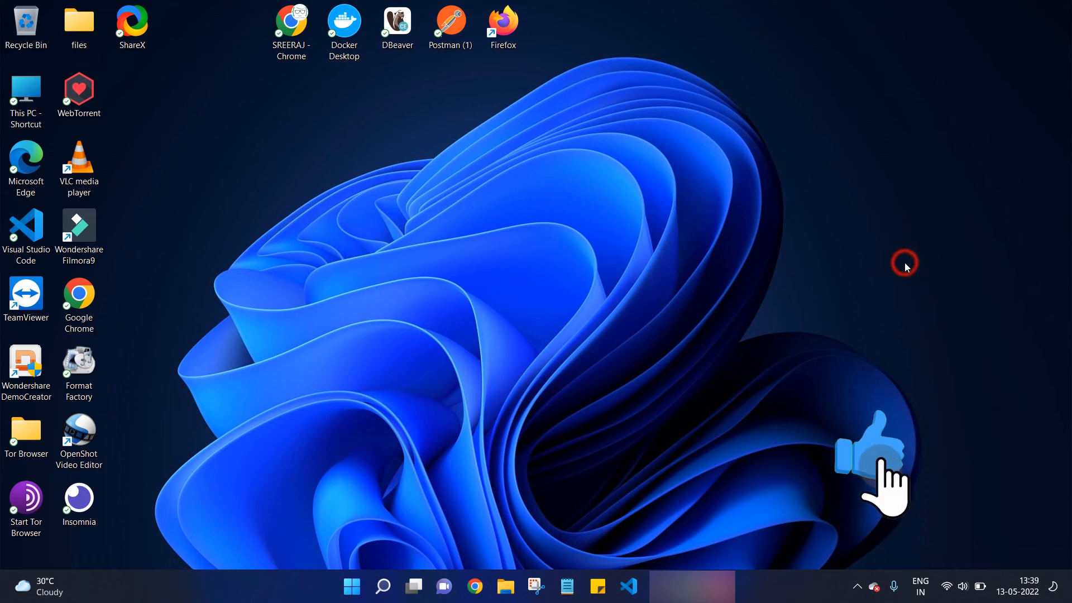